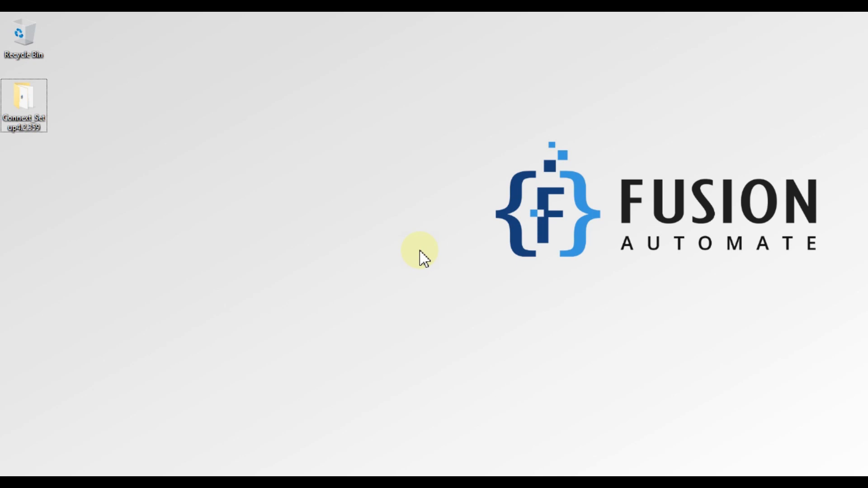
mouse_move(416, 260)
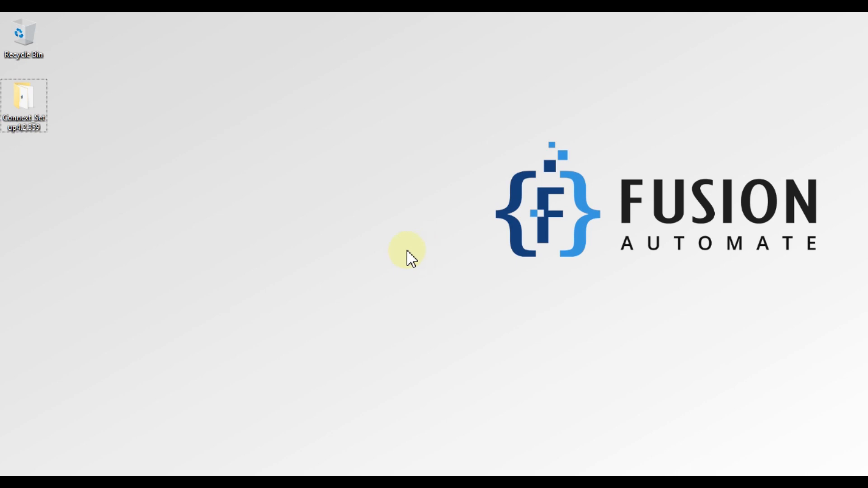
Select the Connext setup folder on the desktop.
click(24, 102)
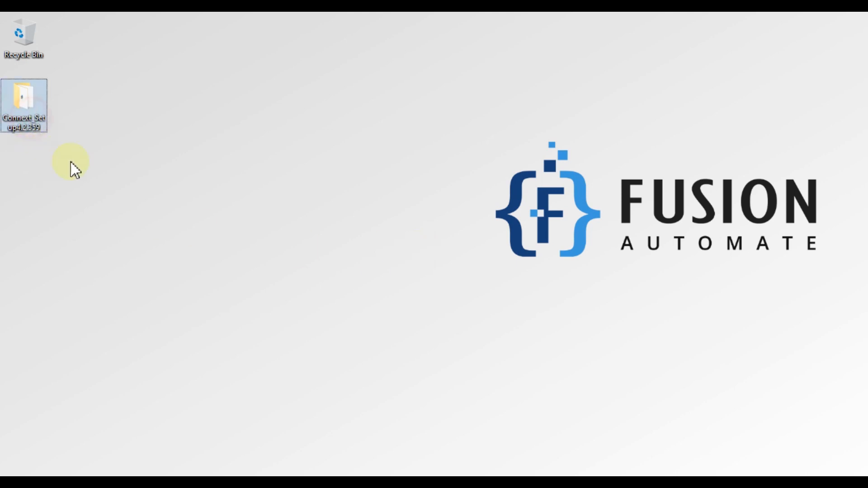
mouse_move(147, 232)
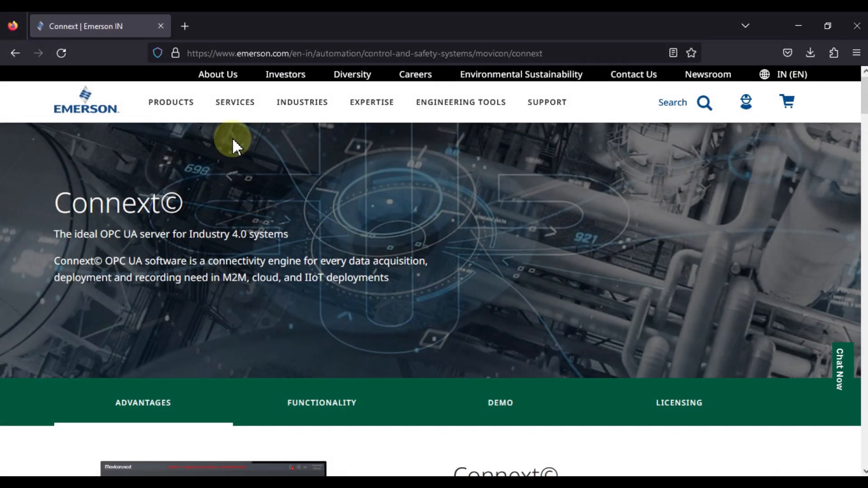
Highlight the OPC UA server tagline and jump to the demo download section.
double_click(108, 202)
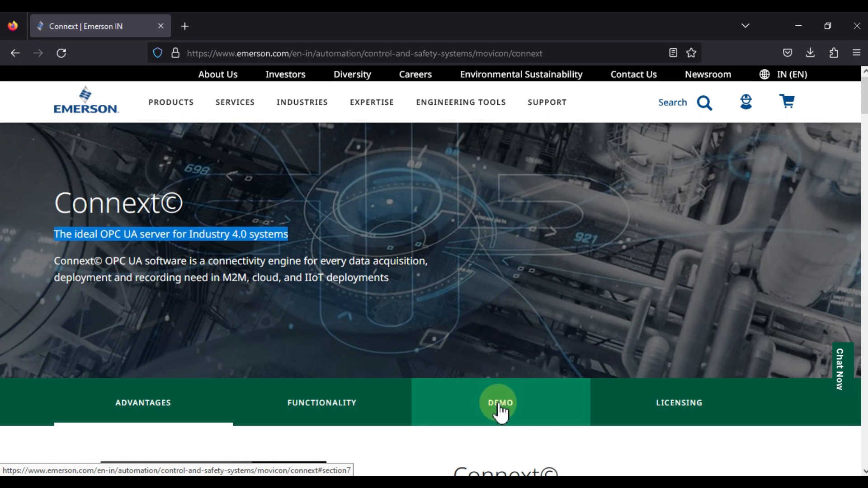
click(500, 402)
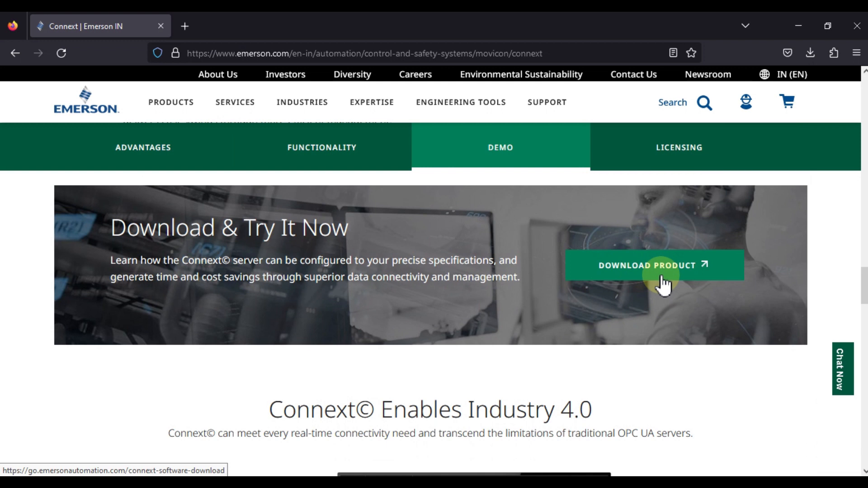
mouse_move(647, 308)
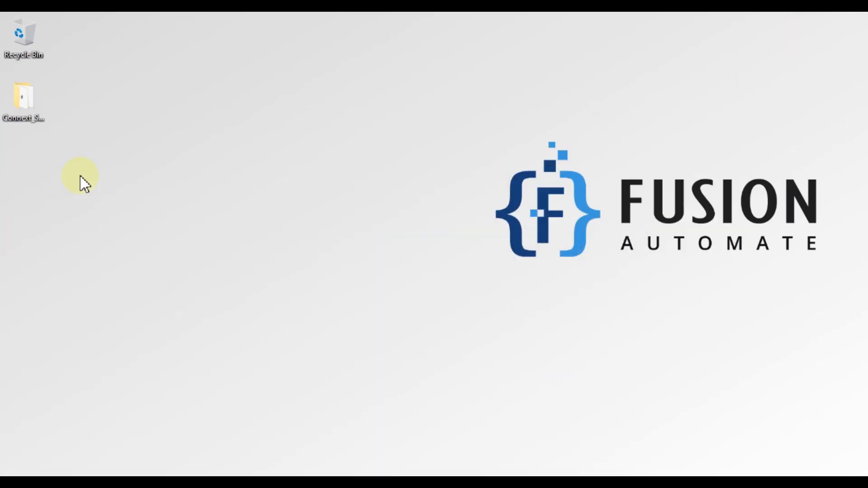
Open the Connext_Setup4.2.359 folder and select the SetupConNExT.exe installer.
click(24, 101)
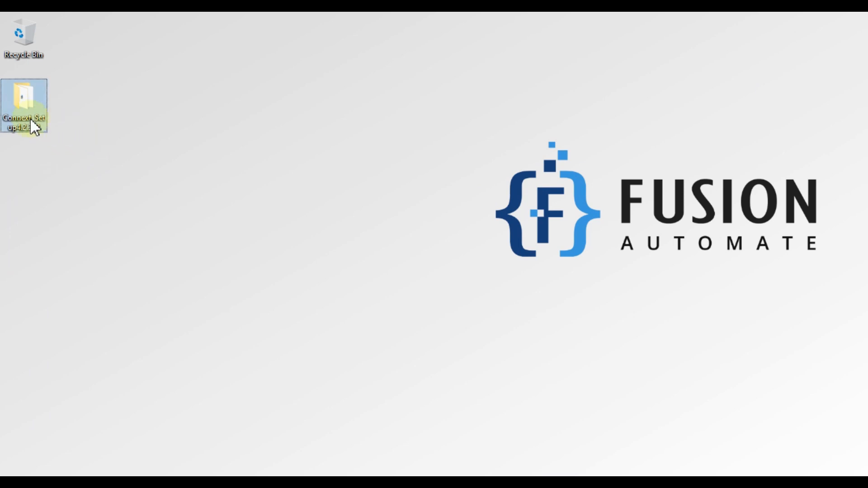
double_click(23, 107)
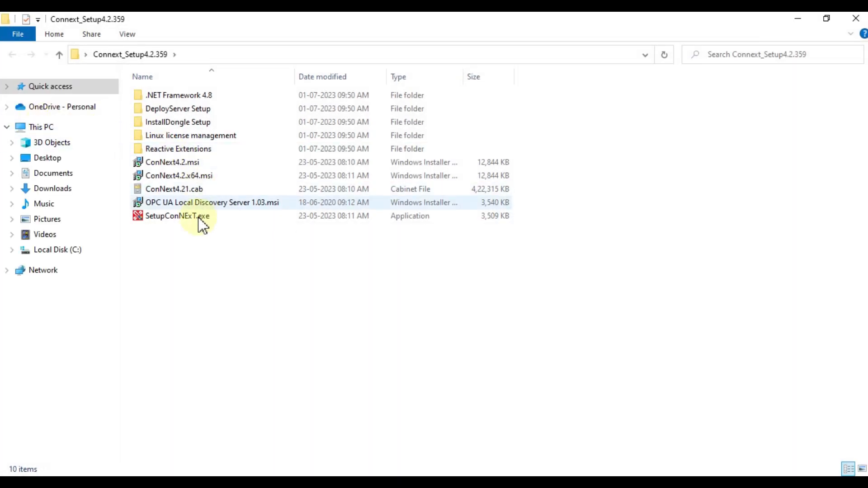
click(176, 215)
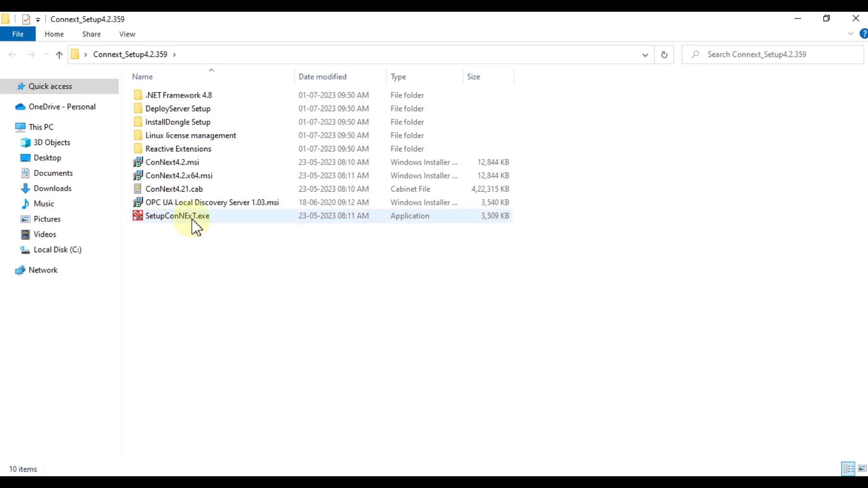
mouse_move(198, 221)
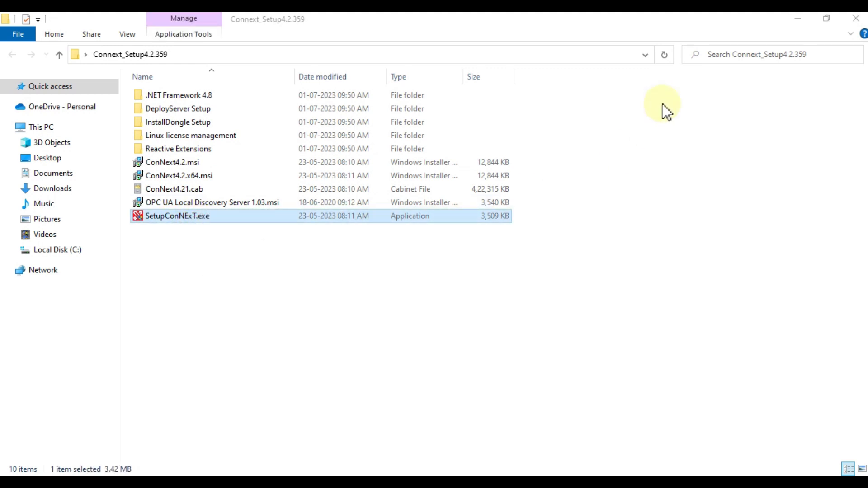
Launch SetupConNExT.exe with English (United States) as setup language, reaching the prerequisites wizard.
double_click(177, 216)
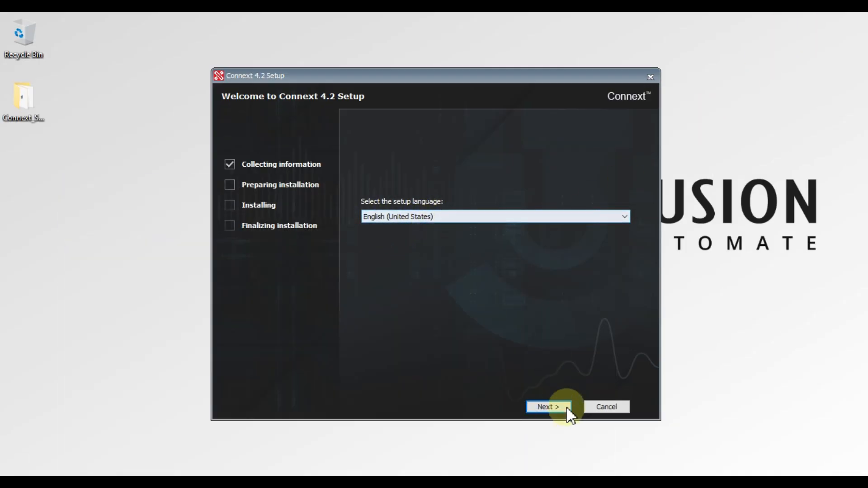
click(547, 407)
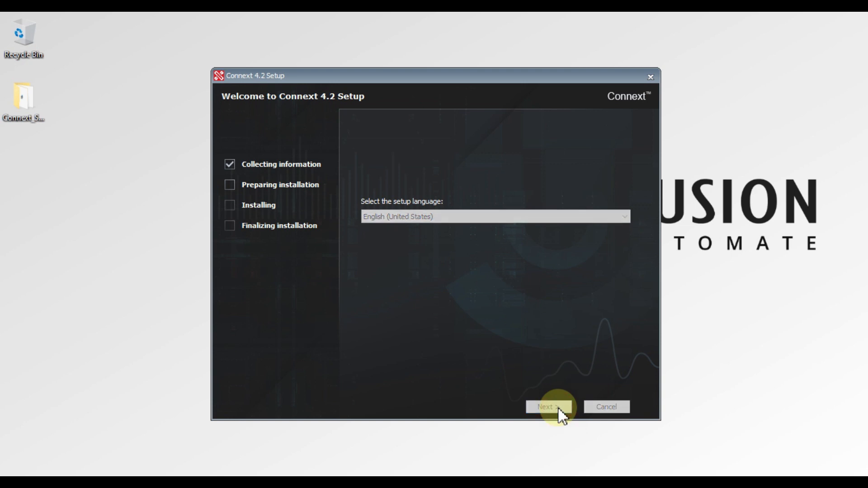
click(549, 407)
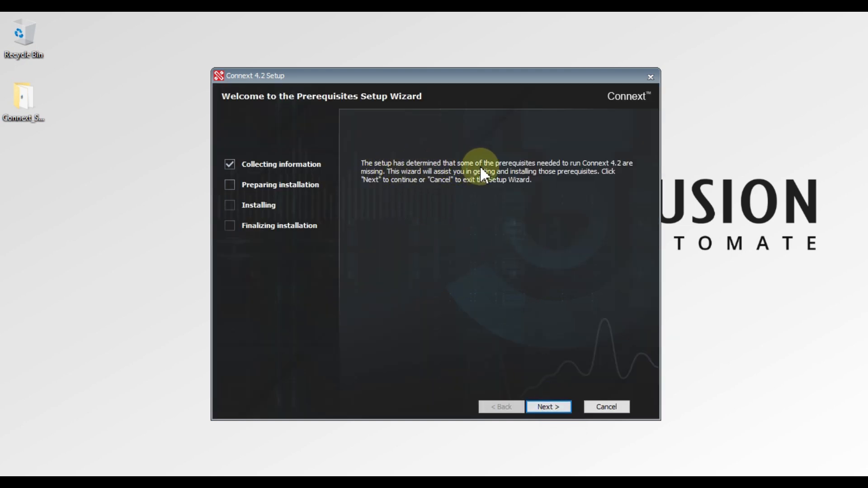
mouse_move(586, 174)
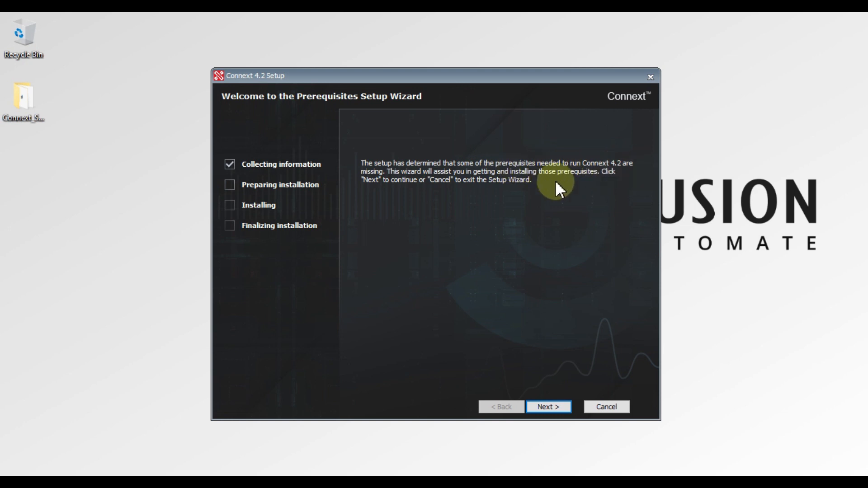
mouse_move(423, 199)
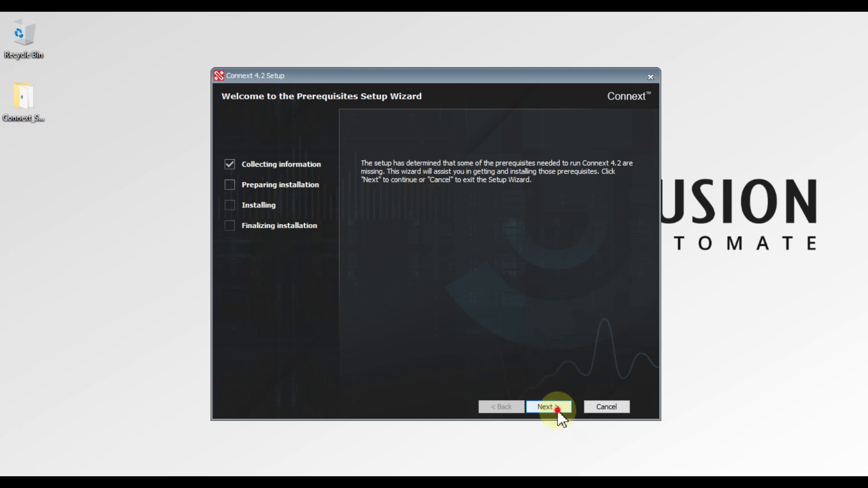
Include .NET Core SDK 6.0.400 (x64) alongside 2.1.818 and install the prerequisites.
click(549, 407)
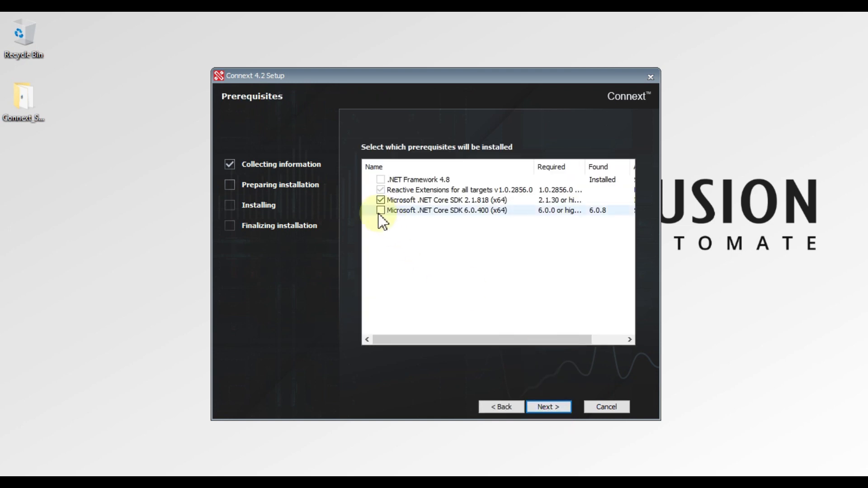
click(380, 211)
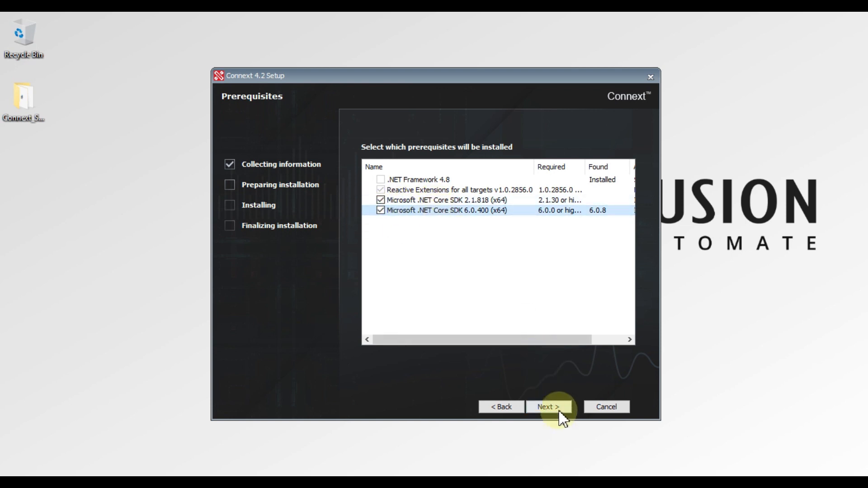
click(548, 407)
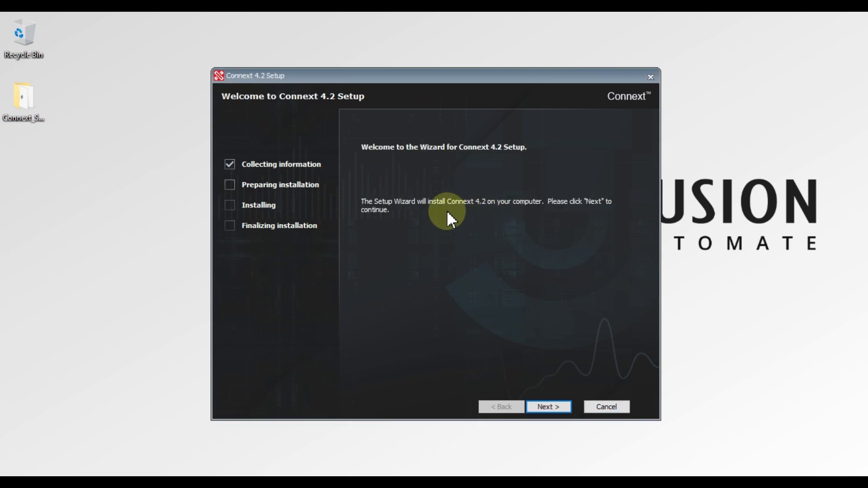
mouse_move(495, 215)
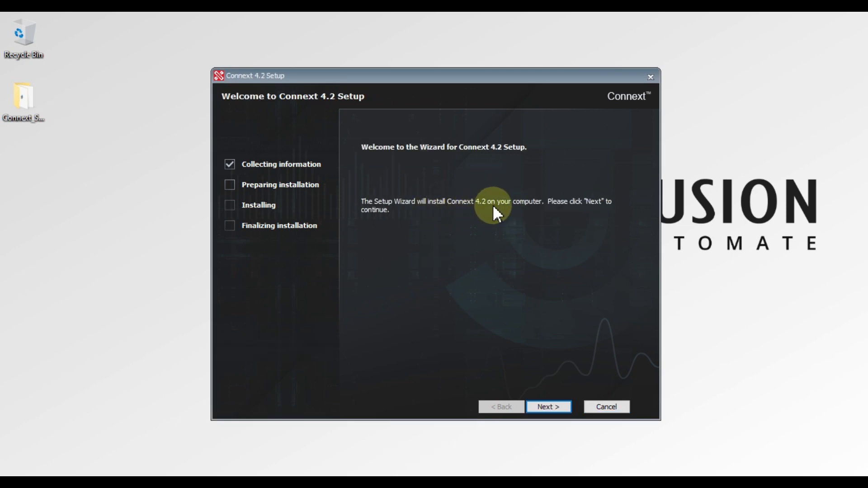
mouse_move(540, 215)
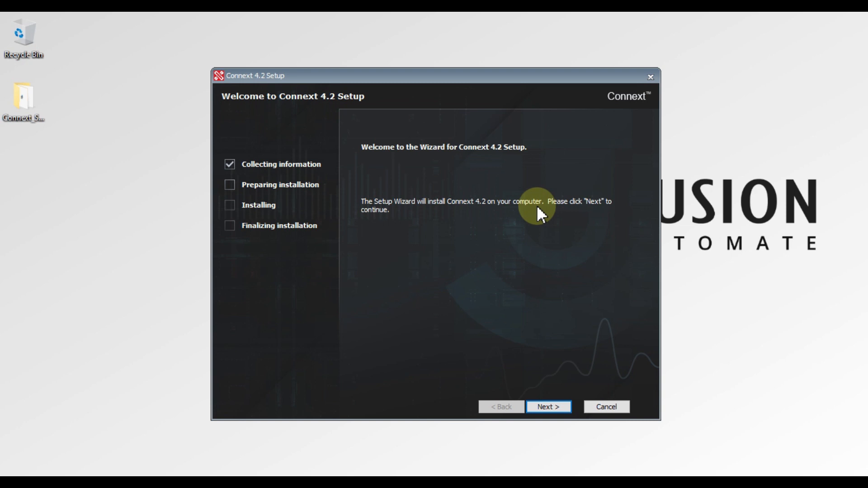
Continue past the welcome page and accept the license agreement terms.
click(548, 407)
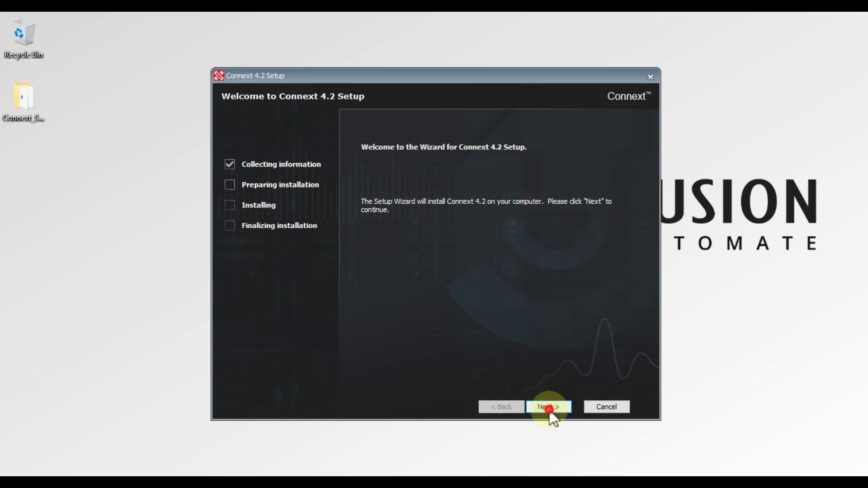
click(548, 406)
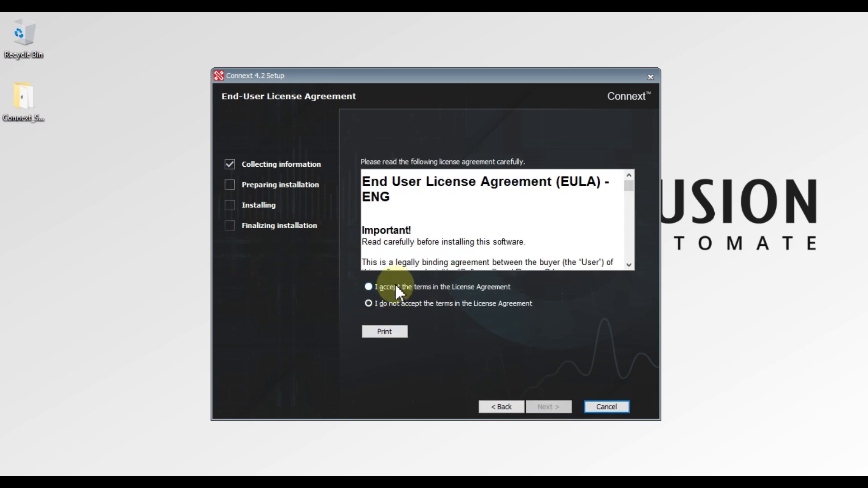
click(368, 286)
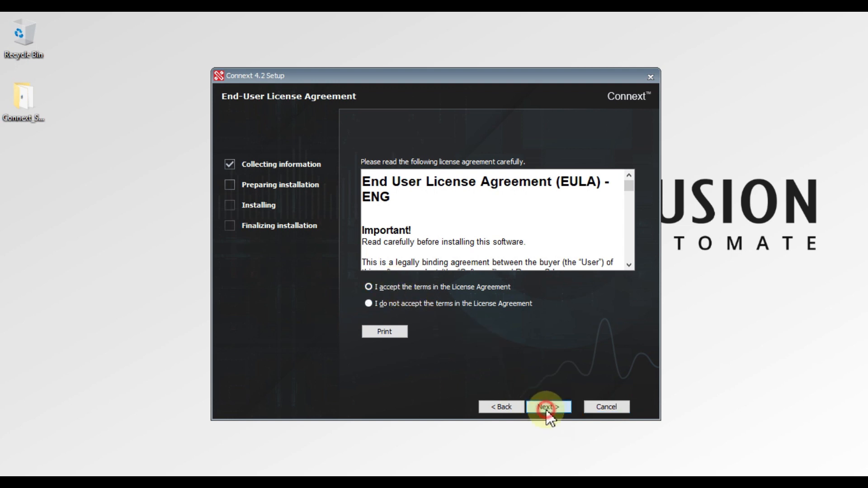
click(549, 407)
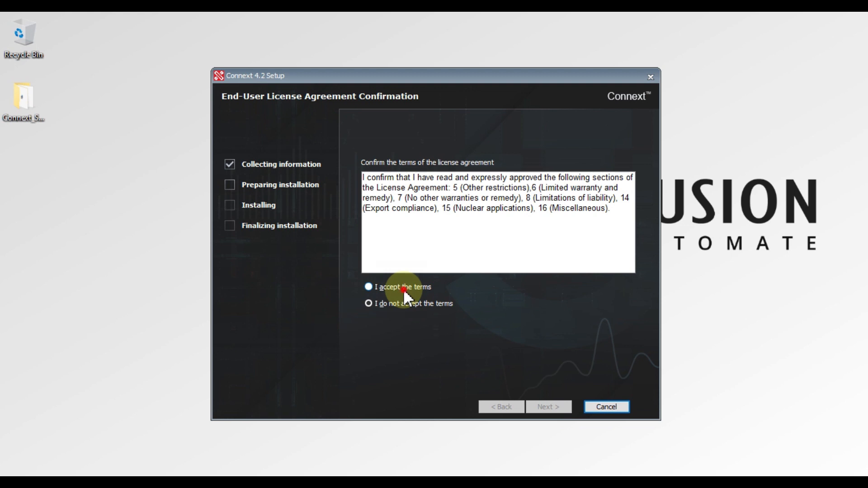
Accept the confirmed license sections and continue to IDE language selection.
click(368, 286)
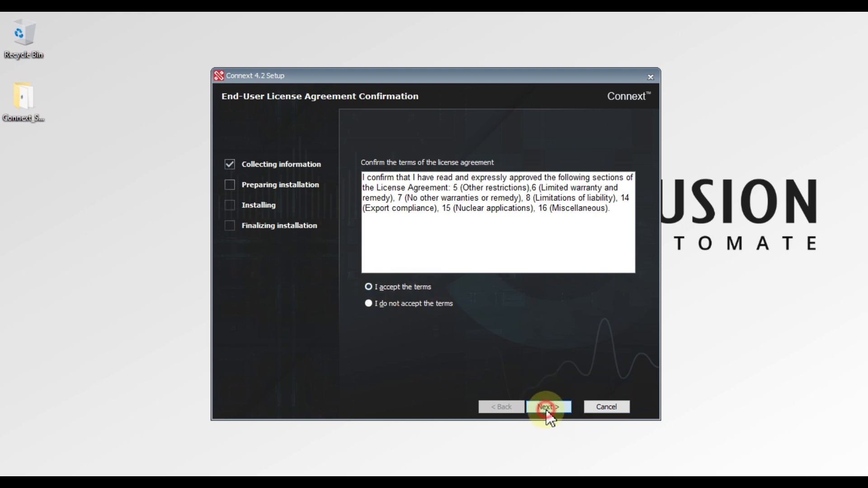
click(548, 407)
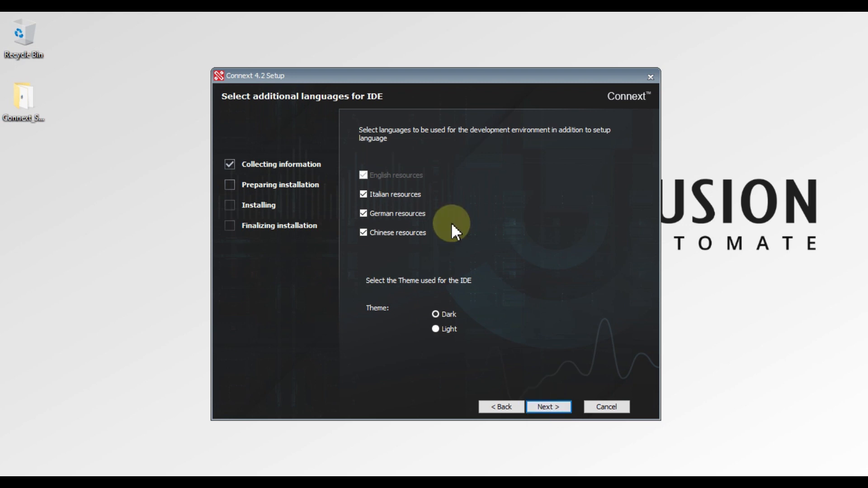
mouse_move(396, 229)
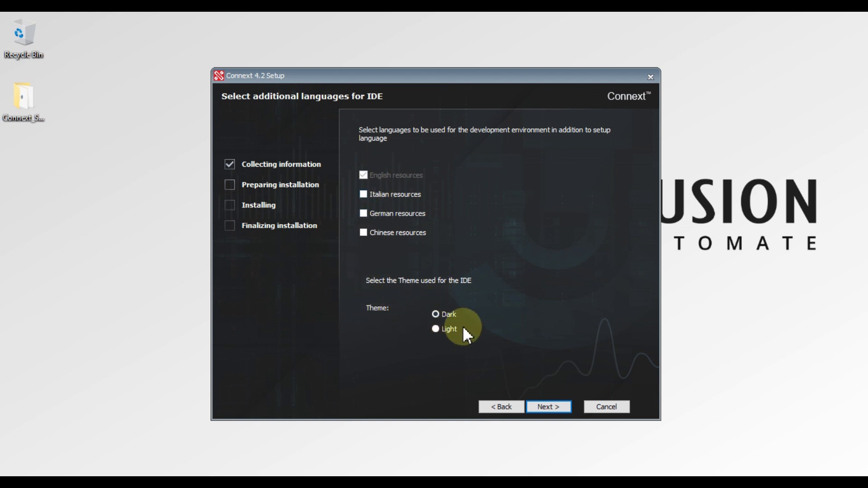
Clear the extra IDE language resources, keep Dark theme, and choose the Typical setup type.
click(436, 329)
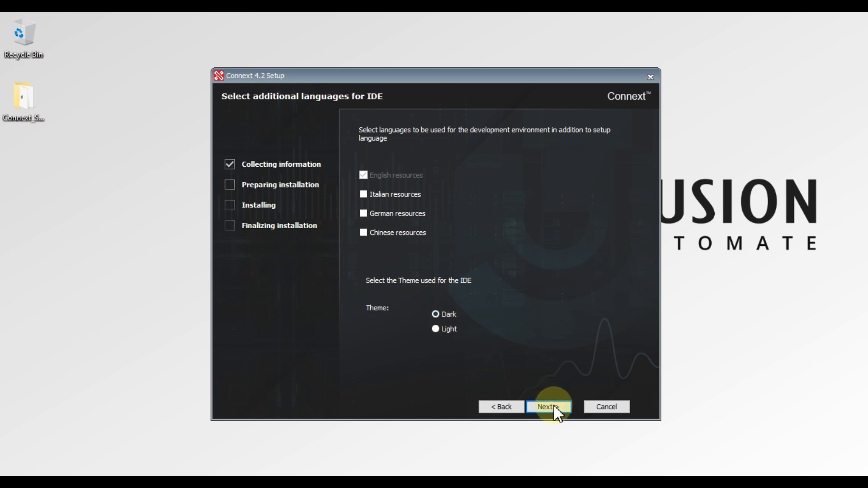
click(548, 407)
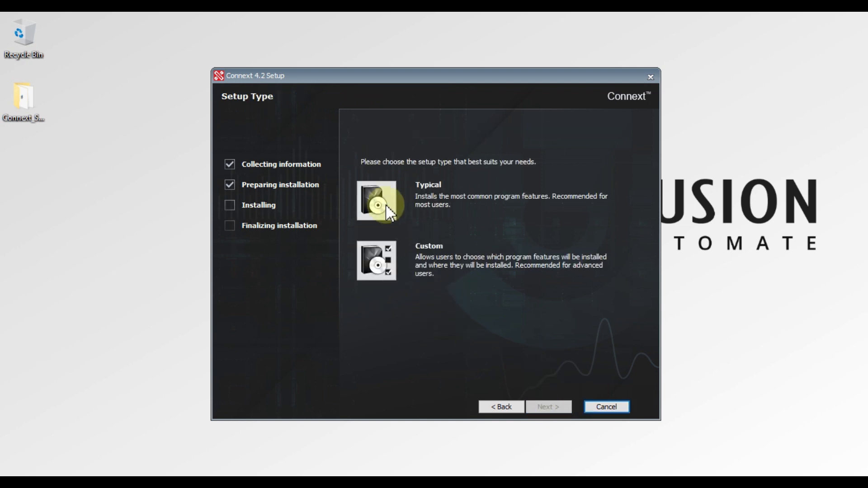
mouse_move(382, 208)
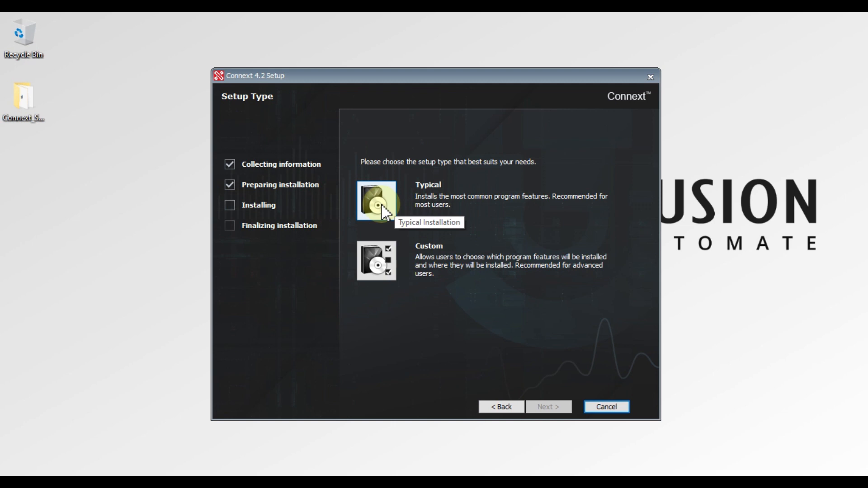
click(376, 200)
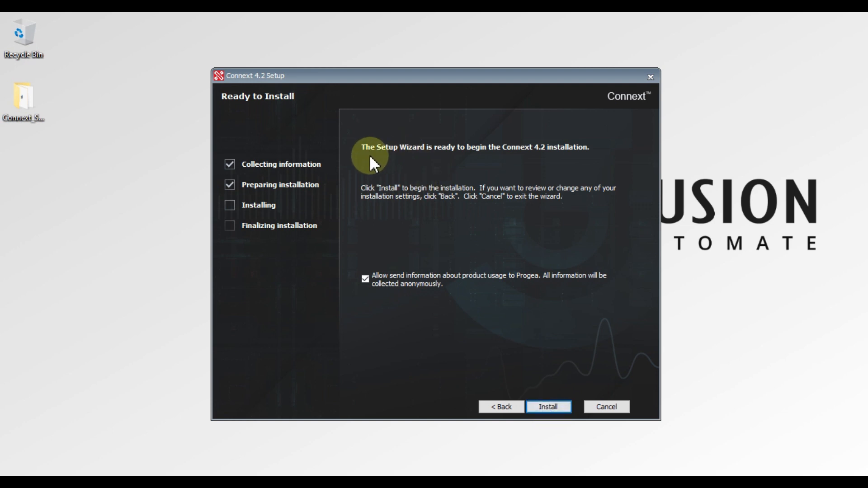
mouse_move(452, 166)
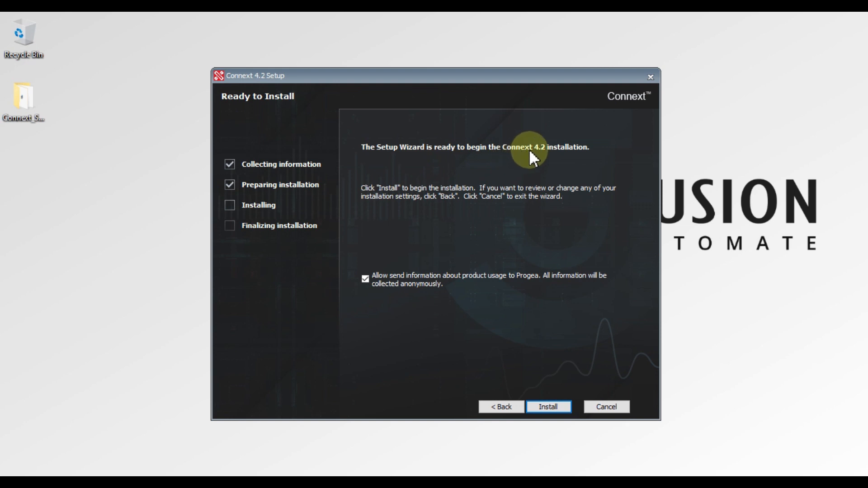
mouse_move(540, 385)
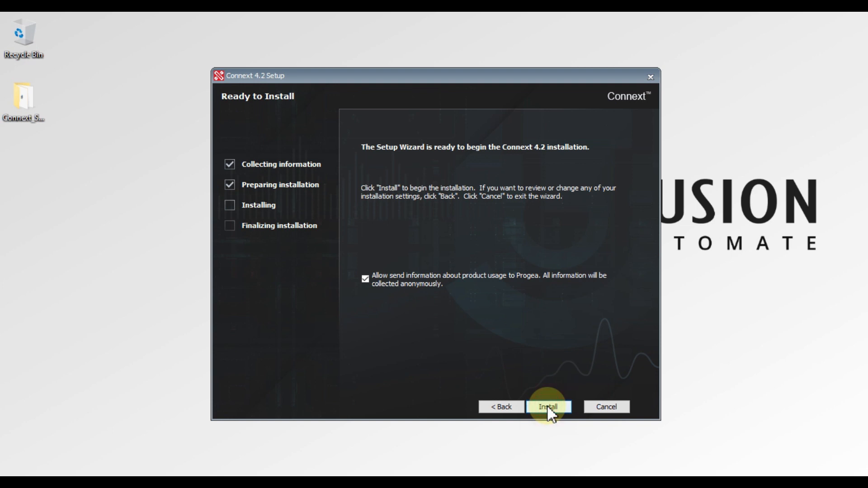
Install Connext 4.2 and wait for the installation to complete with the Editor shortcut added.
click(547, 406)
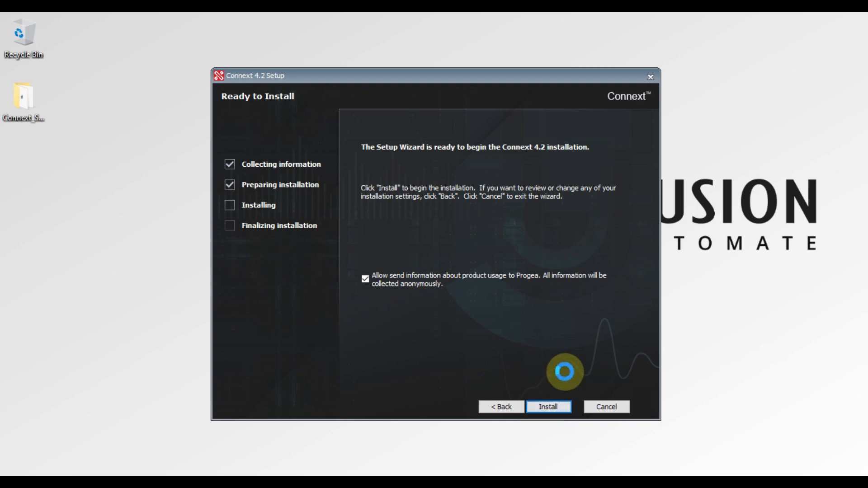
click(547, 406)
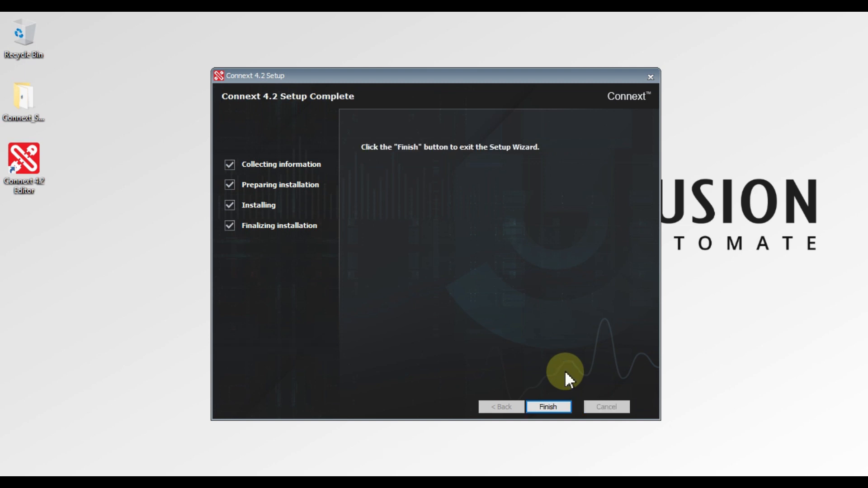
mouse_move(486, 162)
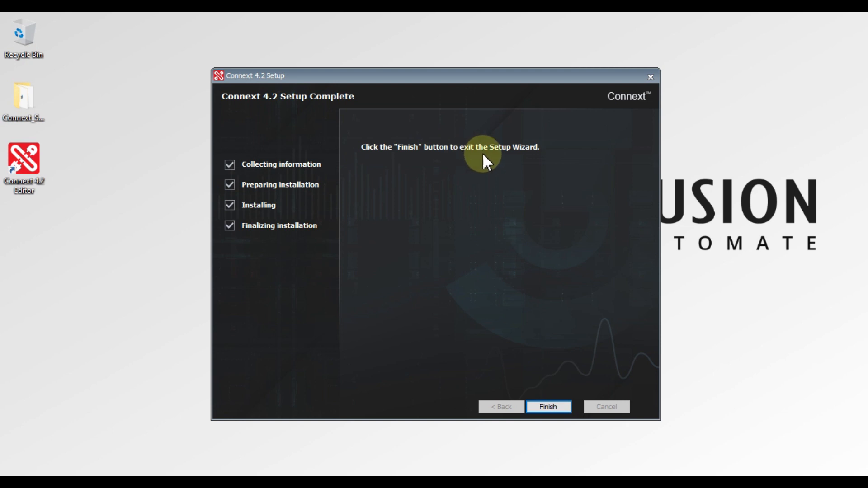
click(25, 105)
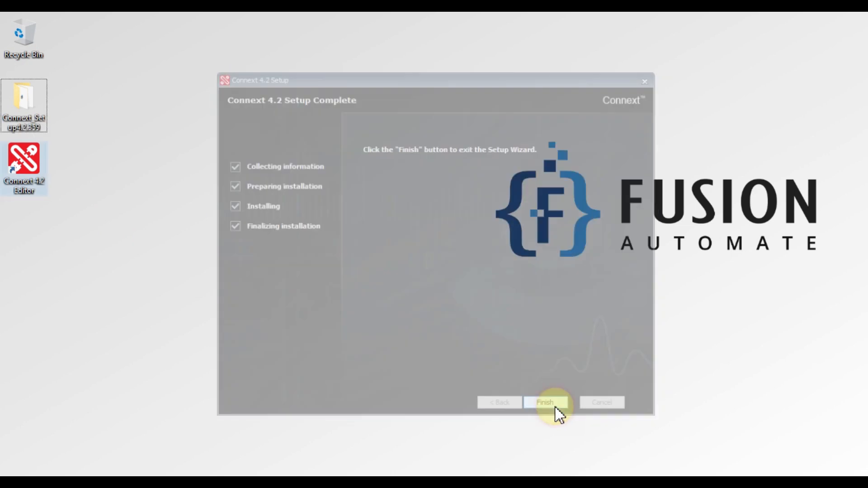
Finish the setup wizard, then highlight the Connext tagline and jump to the Download & Try It Now section.
click(545, 401)
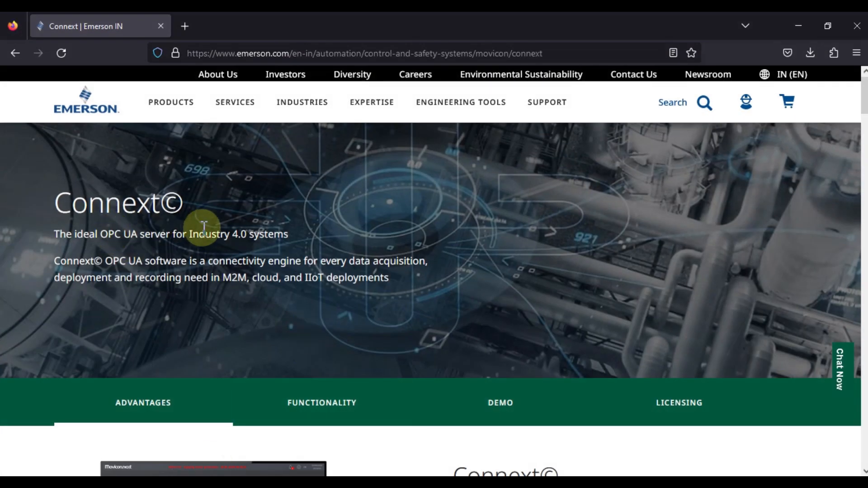
drag(74, 233, 208, 233)
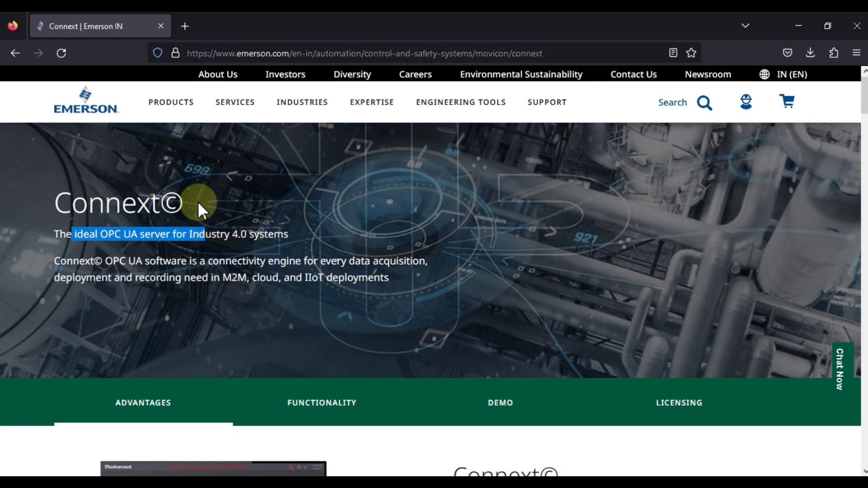
mouse_move(246, 80)
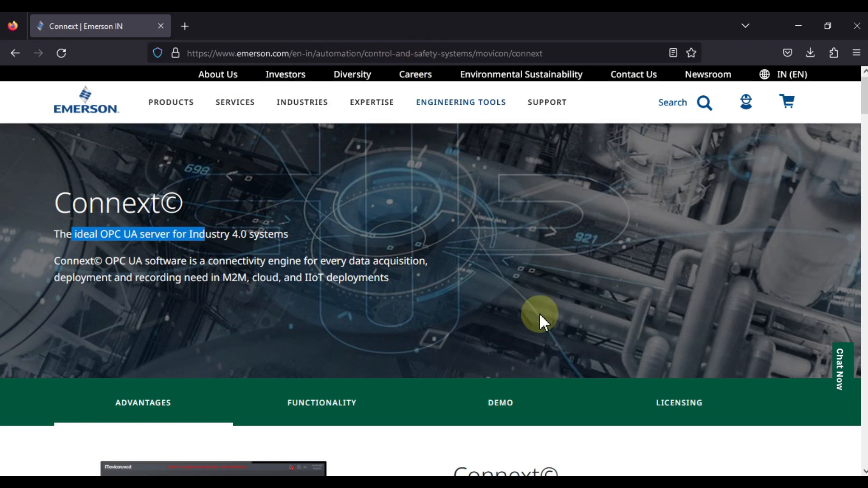
mouse_move(499, 402)
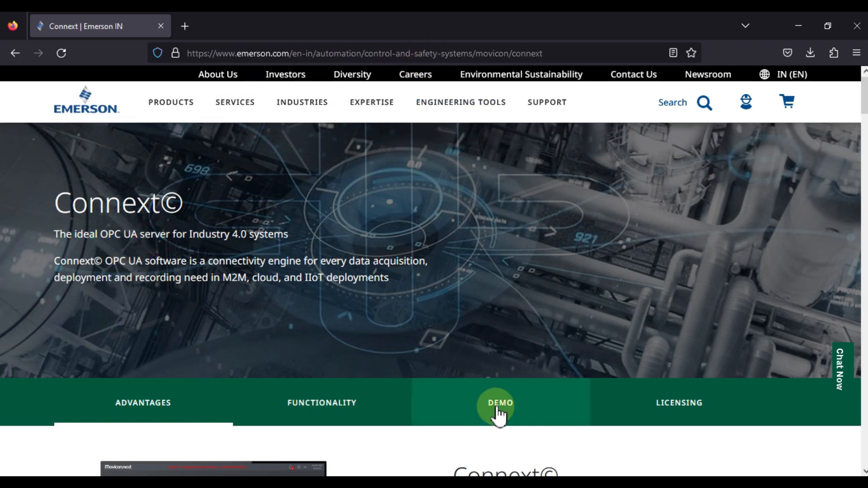
click(499, 403)
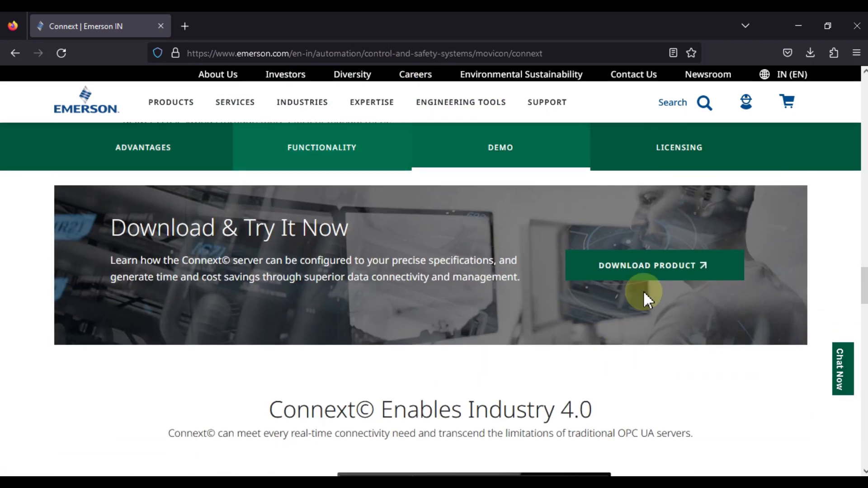
mouse_move(650, 277)
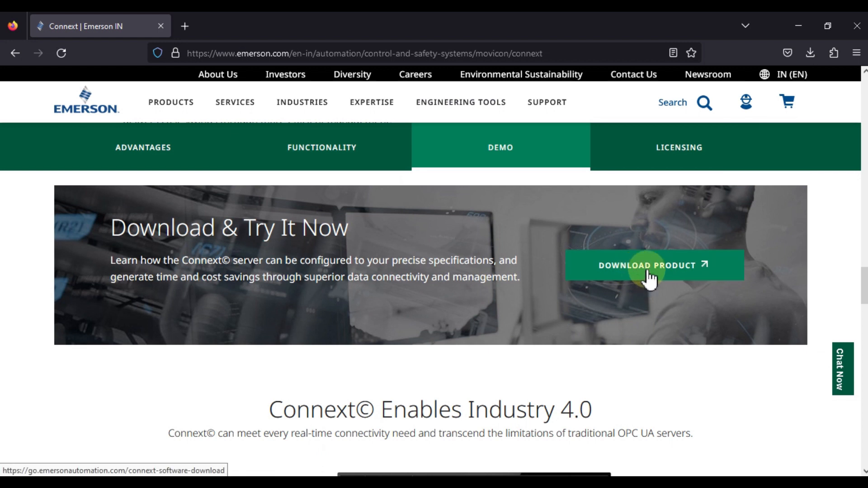